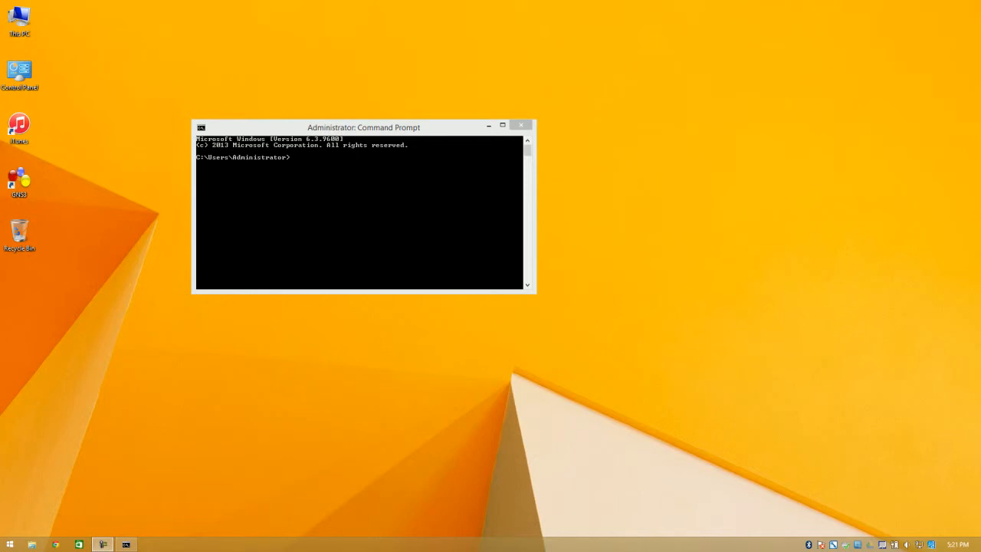
mouse_move(539, 213)
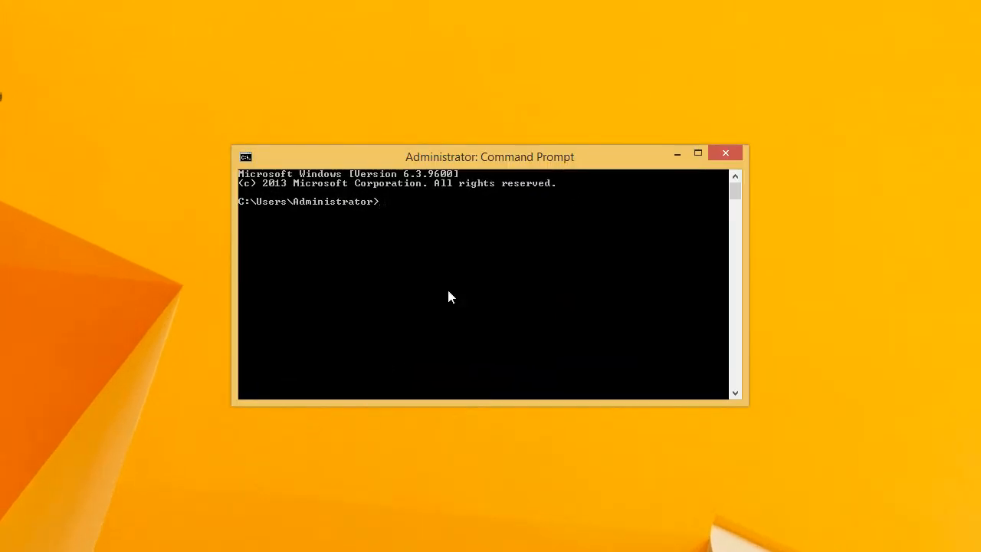
mouse_move(509, 211)
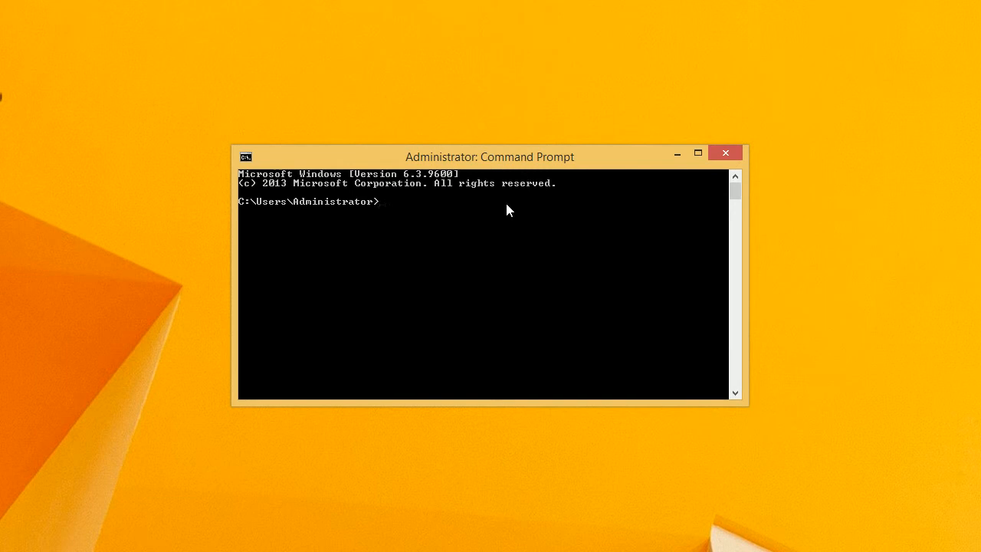
mouse_move(505, 233)
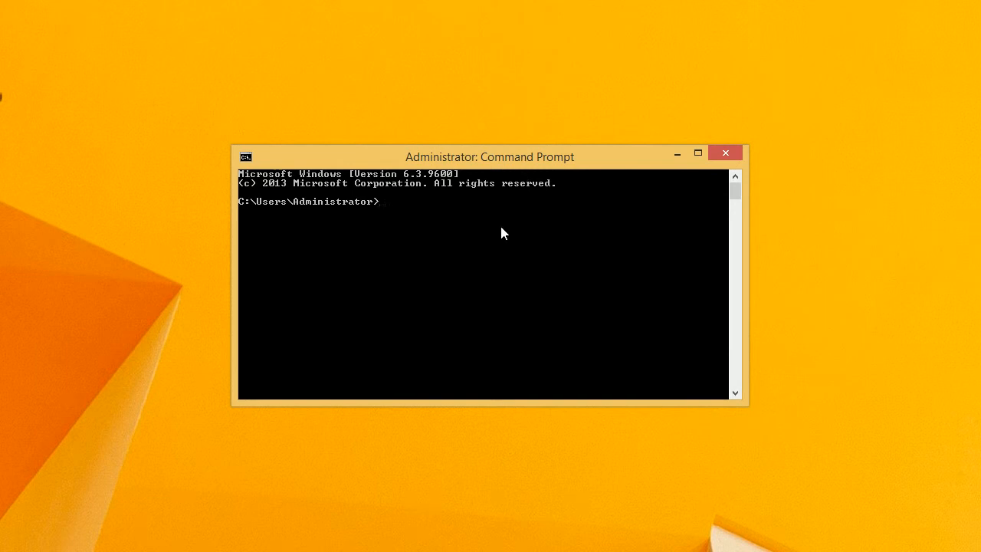
Run telnet in the administrator Command Prompt to confirm it is not recognized
type("telnet")
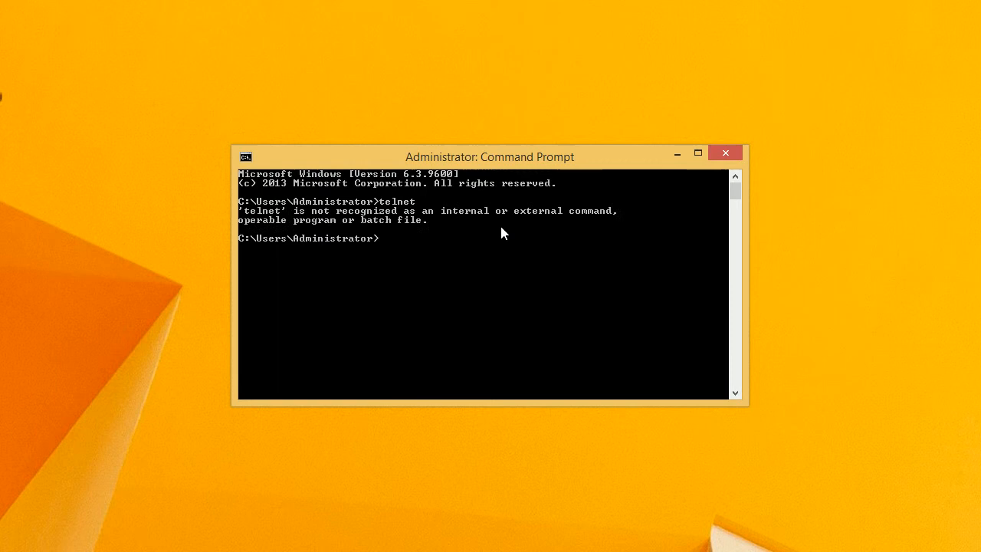
mouse_move(517, 166)
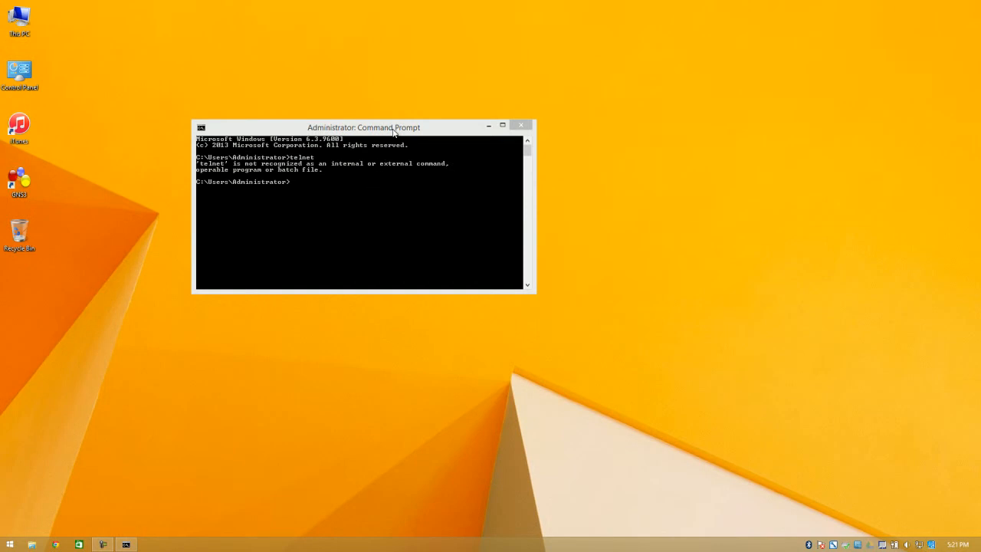
mouse_move(26, 512)
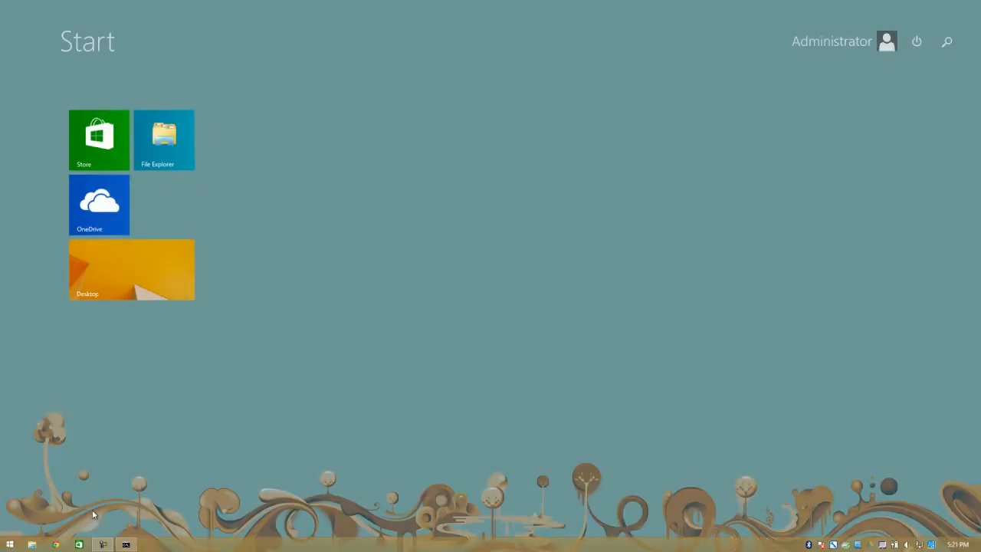
Search for control from the Start screen to reach Control Panel's Programs and Features
type("control")
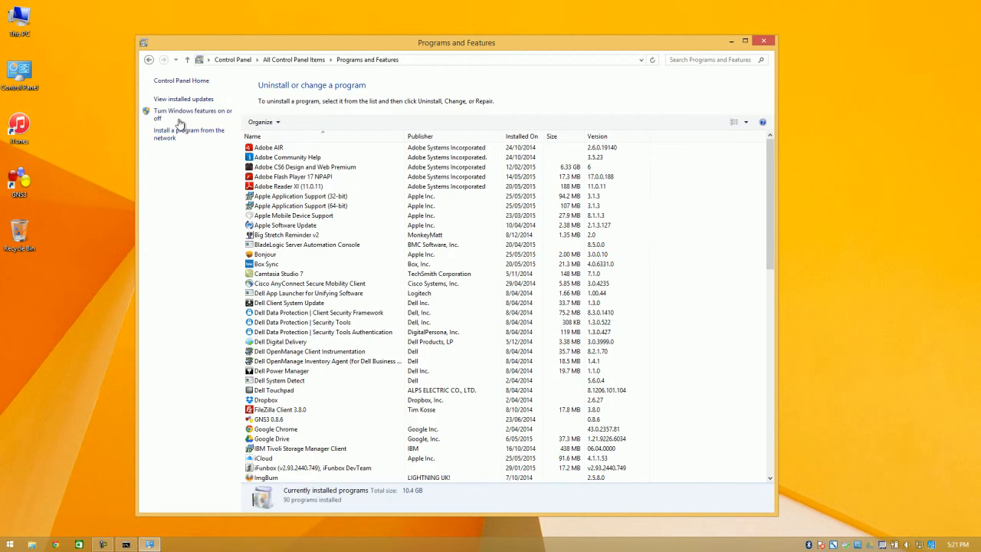
mouse_move(189, 114)
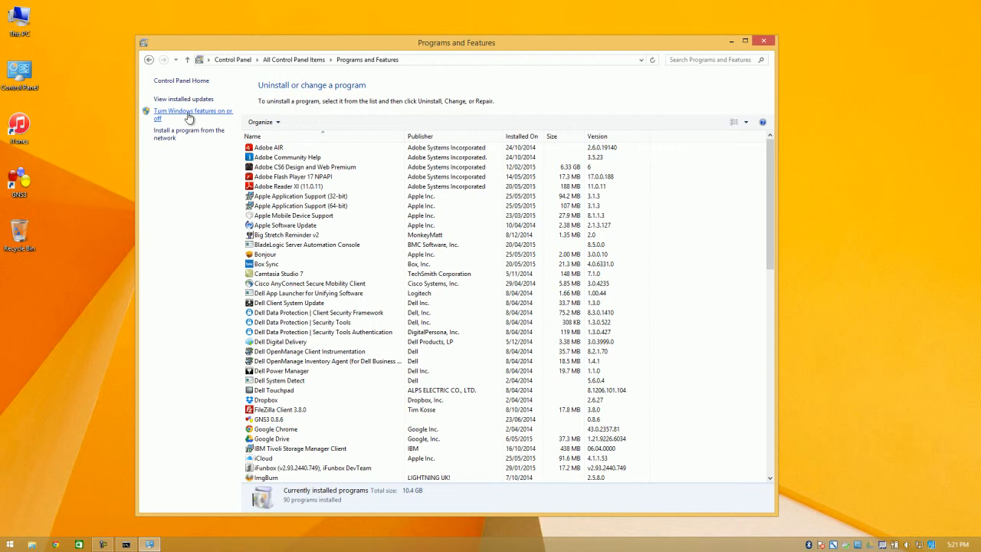
Enable Telnet Client in the Windows features list and confirm with OK
left_click(191, 114)
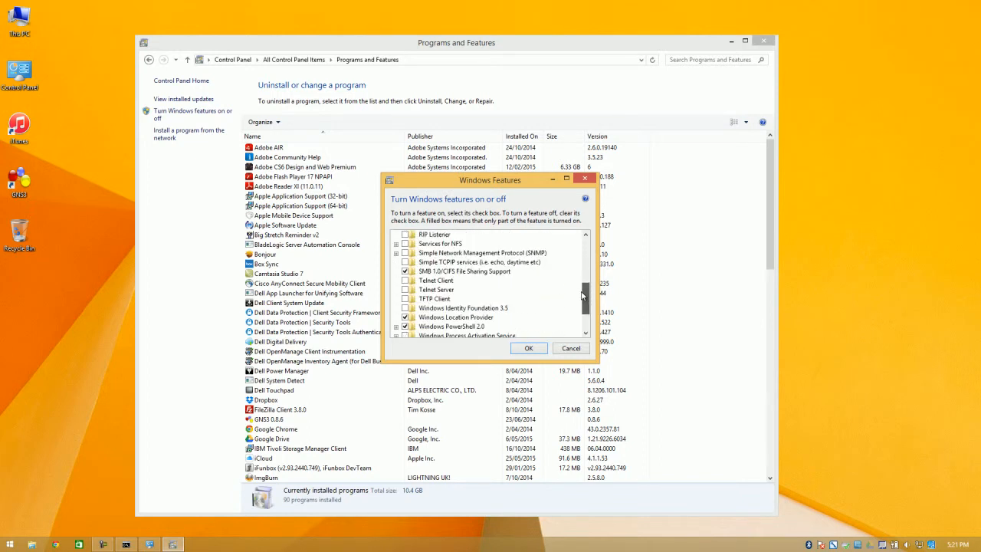
scroll("down", 3)
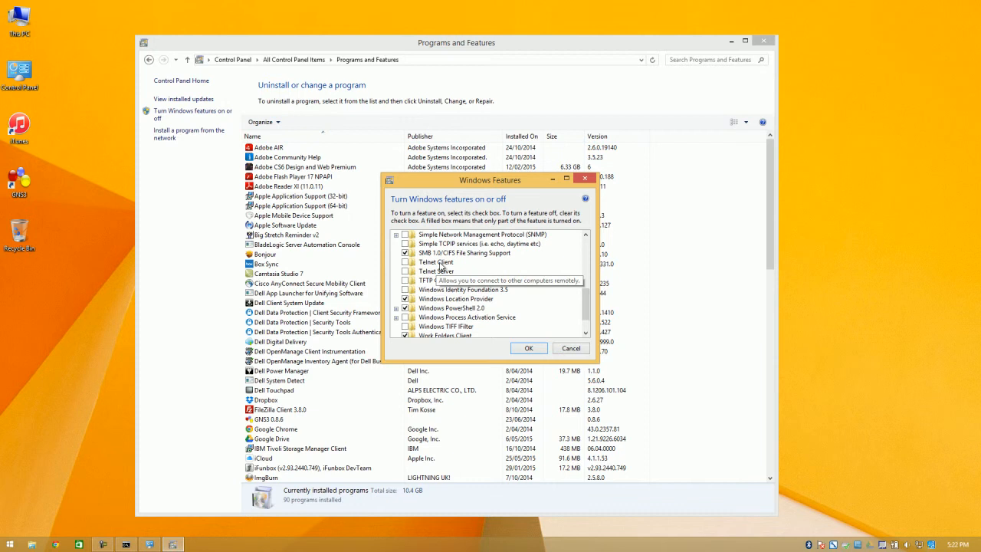
mouse_move(432, 271)
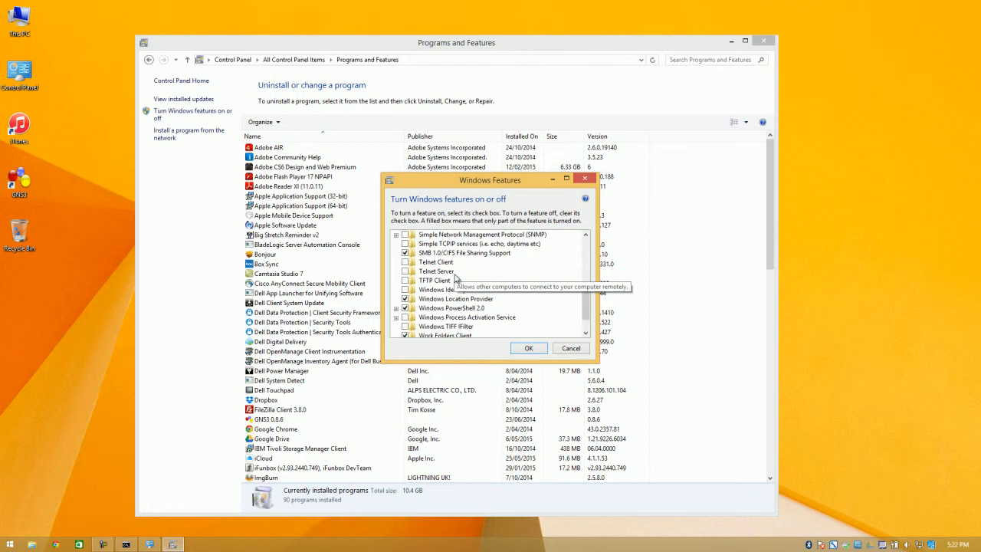
mouse_move(407, 271)
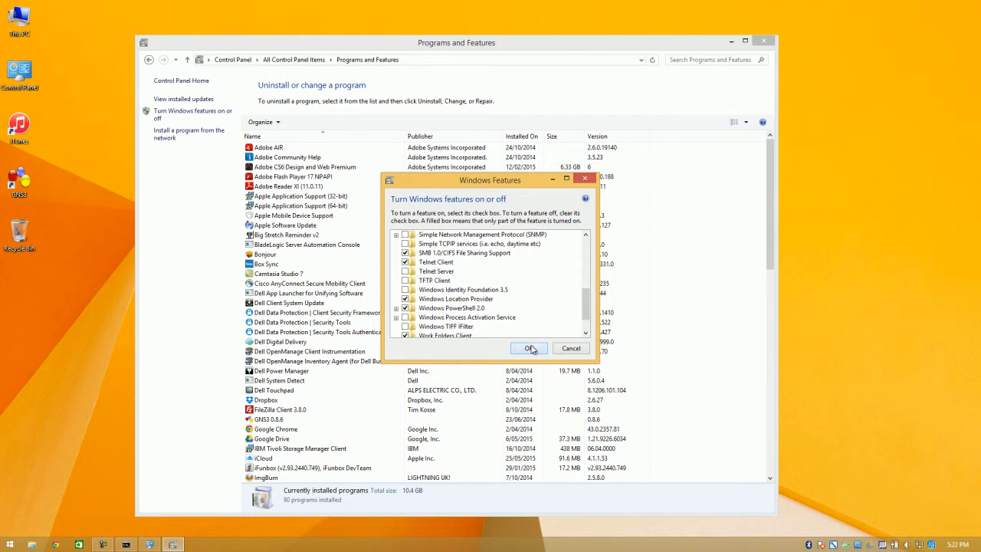
left_click(528, 348)
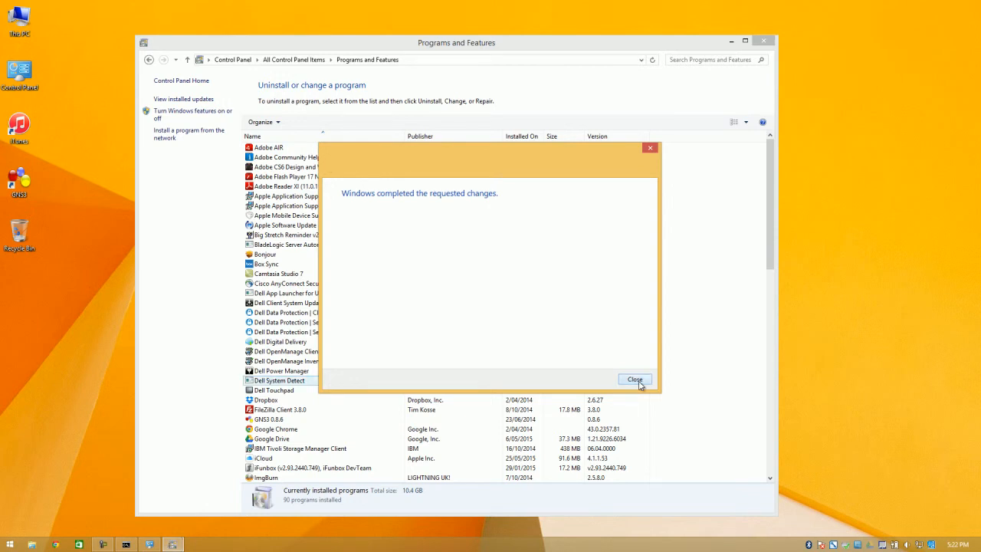
Close the 'Windows completed the requested changes' confirmation once installation finishes
left_click(635, 380)
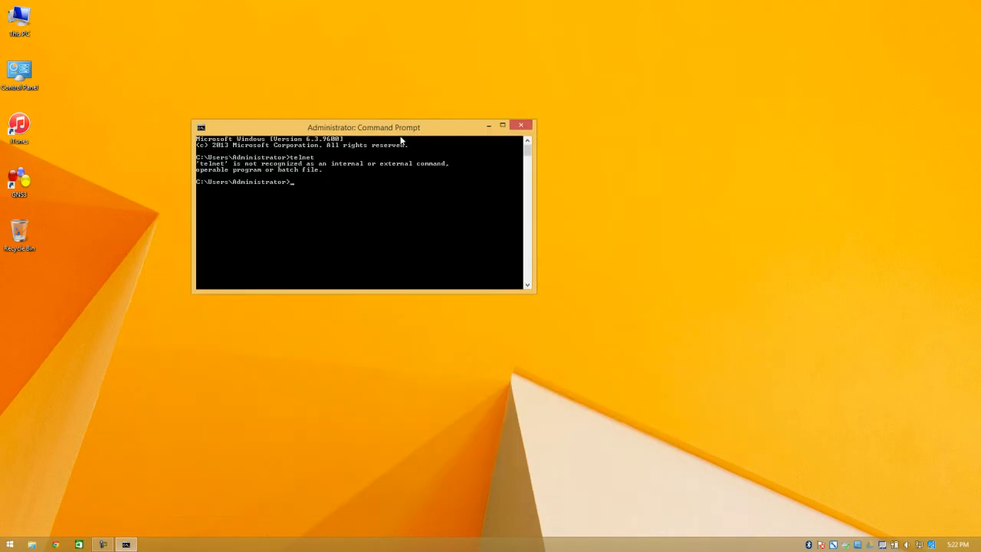
Move the Command Prompt window and launch the Microsoft Telnet Client
left_click_drag(364, 127, 392, 132)
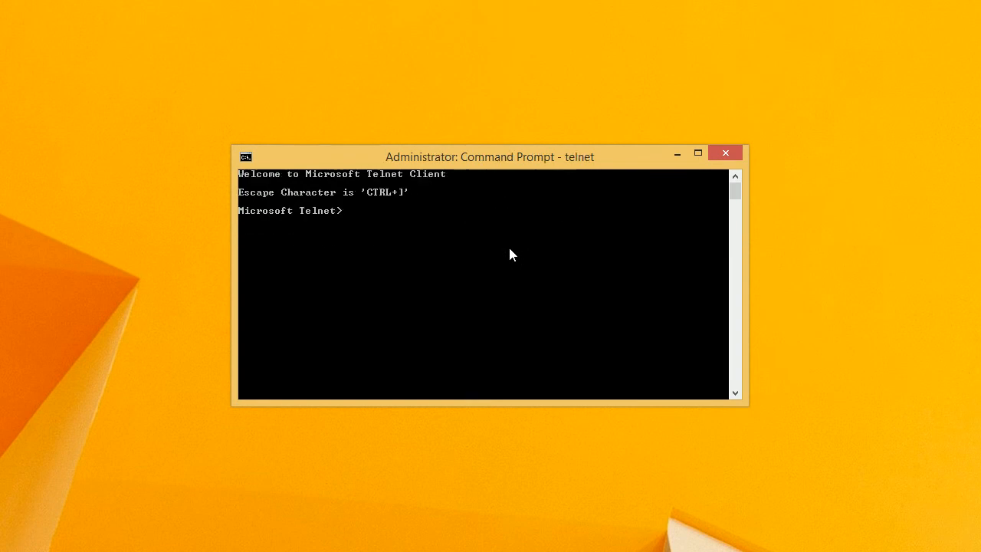
mouse_move(548, 286)
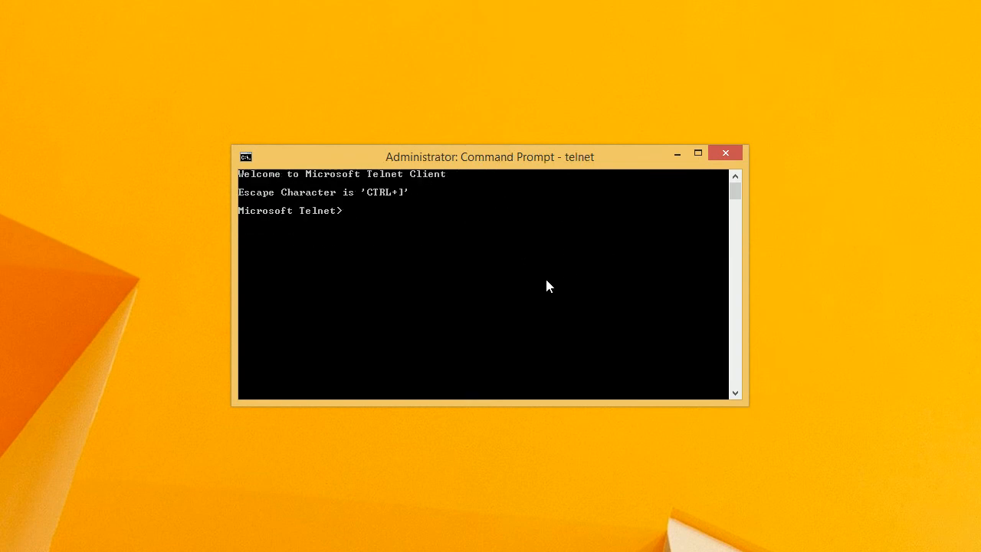
Begin typing 'open 192' at the Microsoft Telnet prompt and reposition the window
type("open 192")
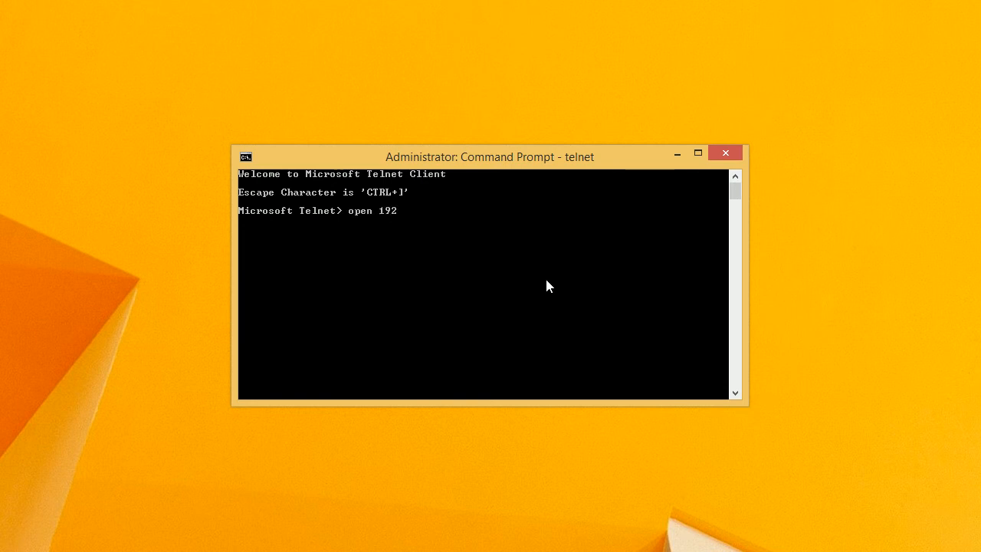
mouse_move(467, 162)
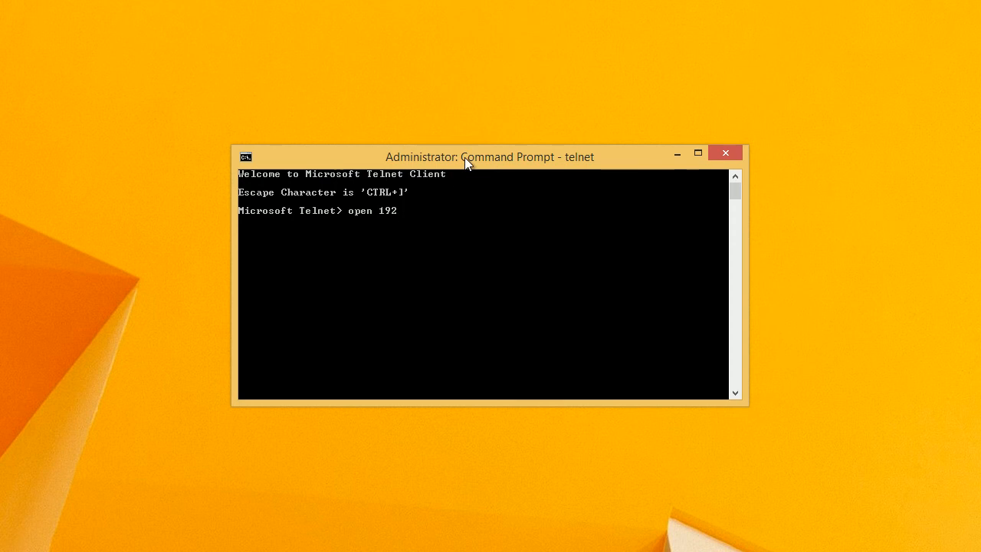
left_click_drag(491, 157, 509, 186)
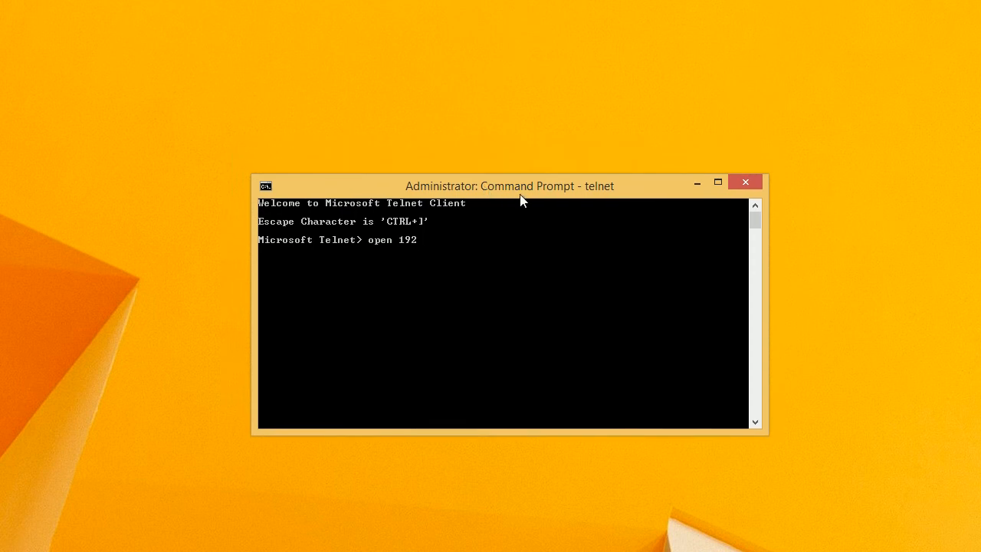